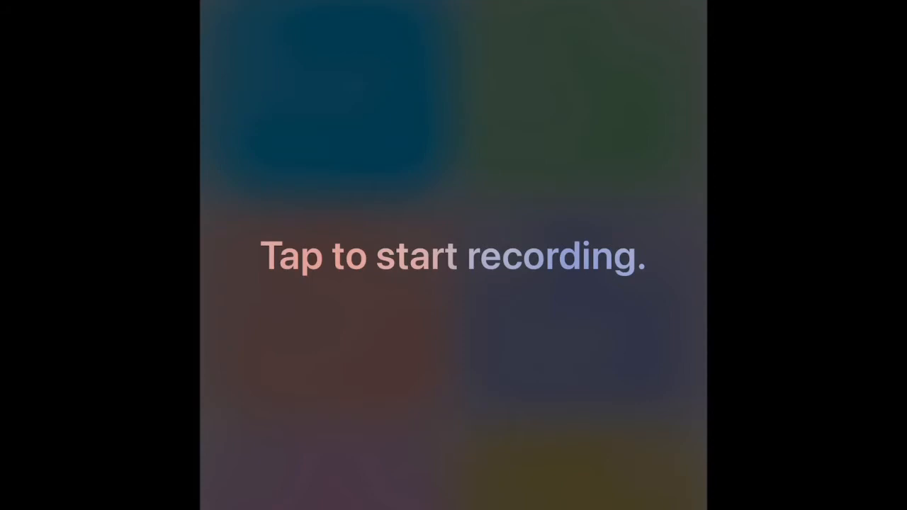
Step: Start the audio recording and save it to iCloud Drive
click(454, 257)
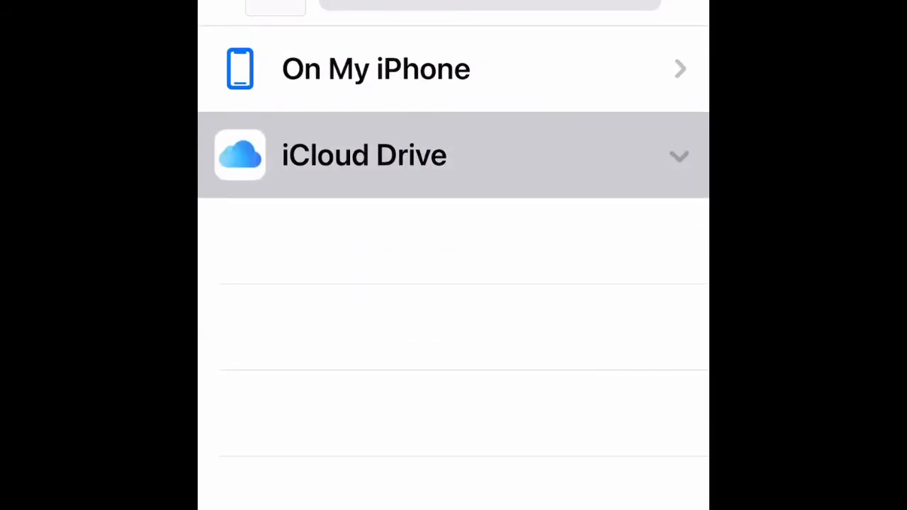
click(363, 155)
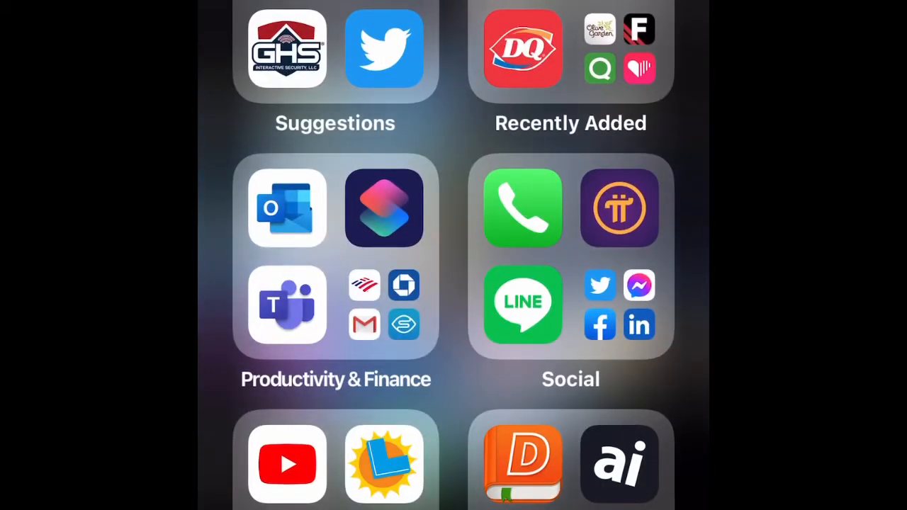
Step: Launch Shortcuts from the App Library's Productivity & Finance folder
click(385, 48)
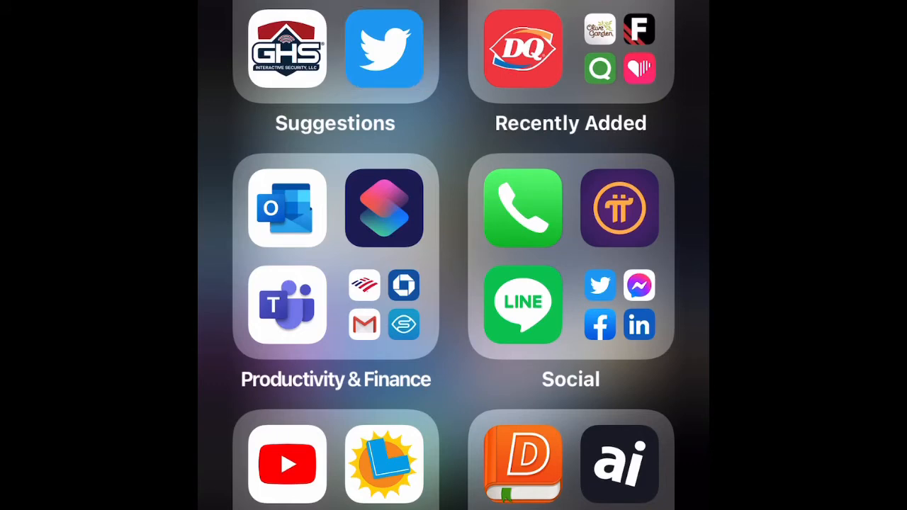
click(384, 207)
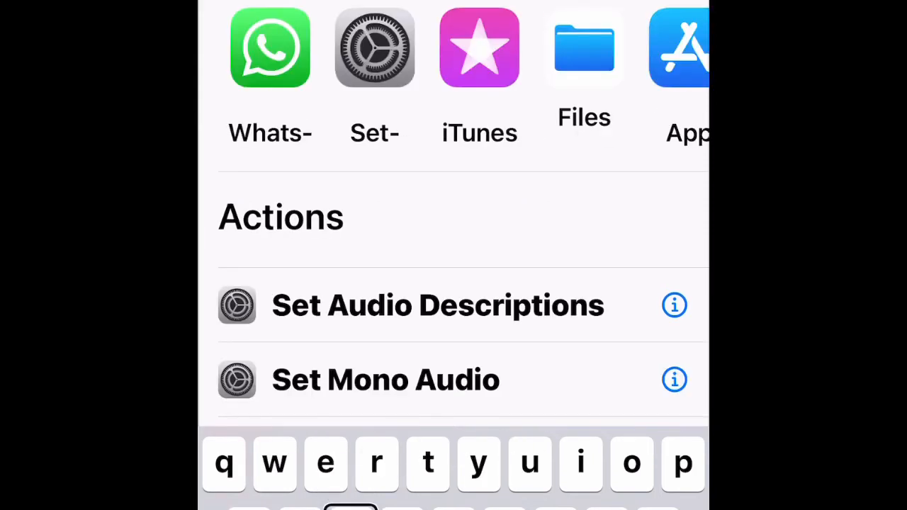
Step: Browse Media actions and add Record Audio to the shortcut
click(631, 464)
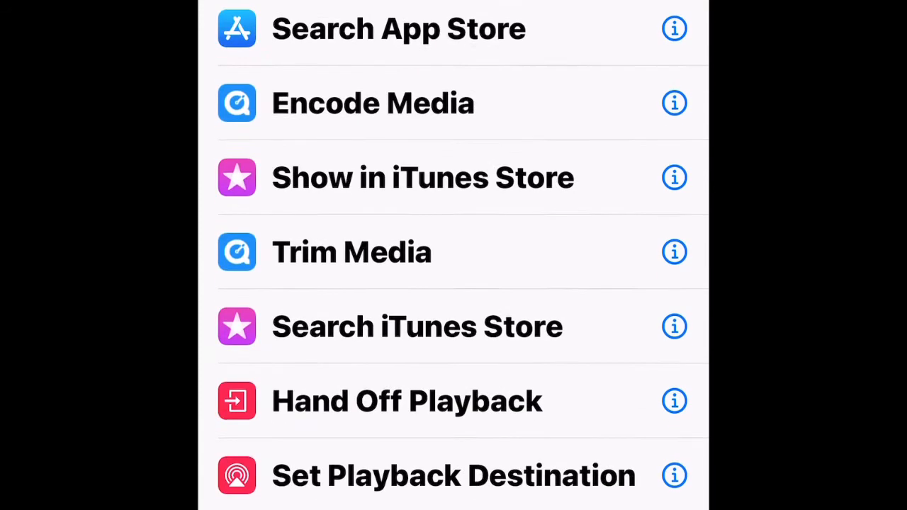
click(399, 28)
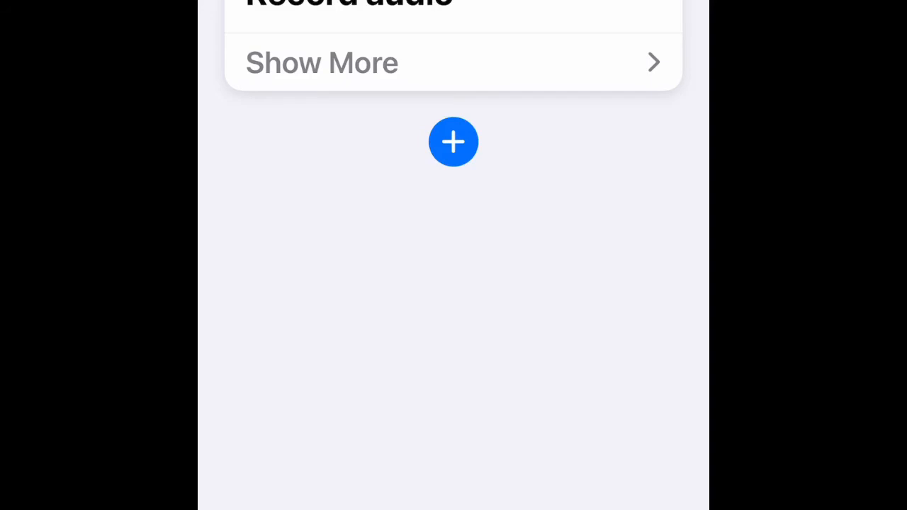
Step: Expand Record Audio to show Normal quality, start and finish on tap
click(453, 142)
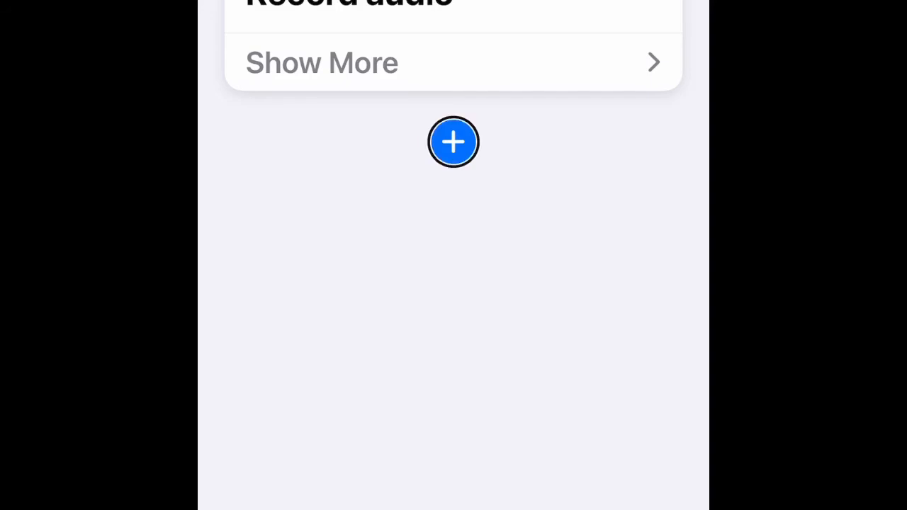
click(321, 63)
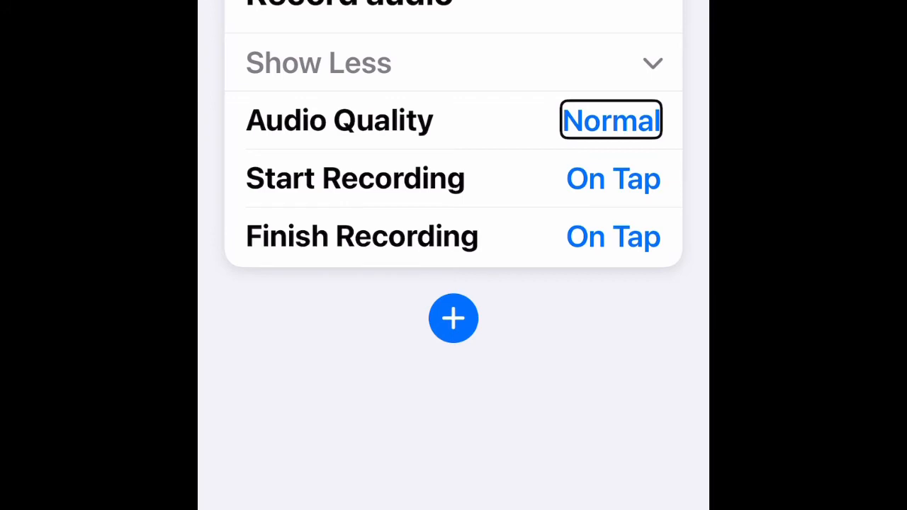
key(Tab)
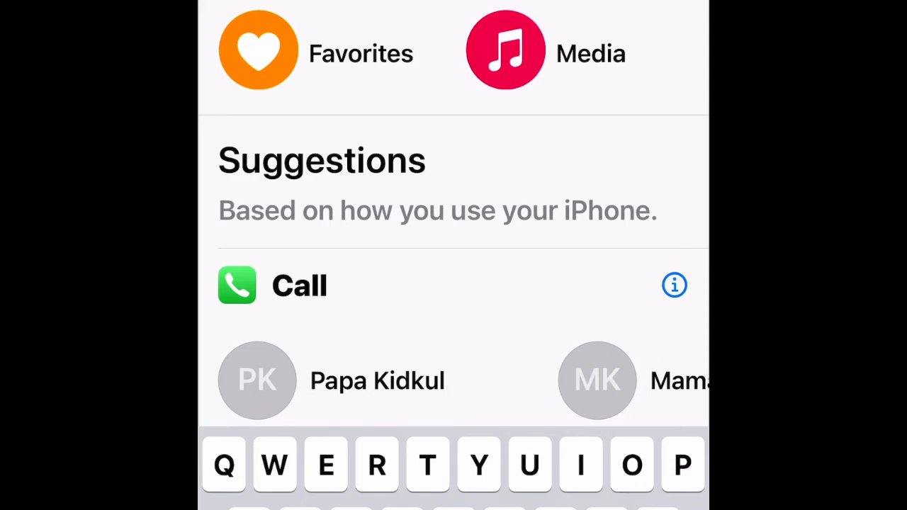
Step: Scroll the action suggestions to find and add Save File for Recorded Audio
scroll(down, 3)
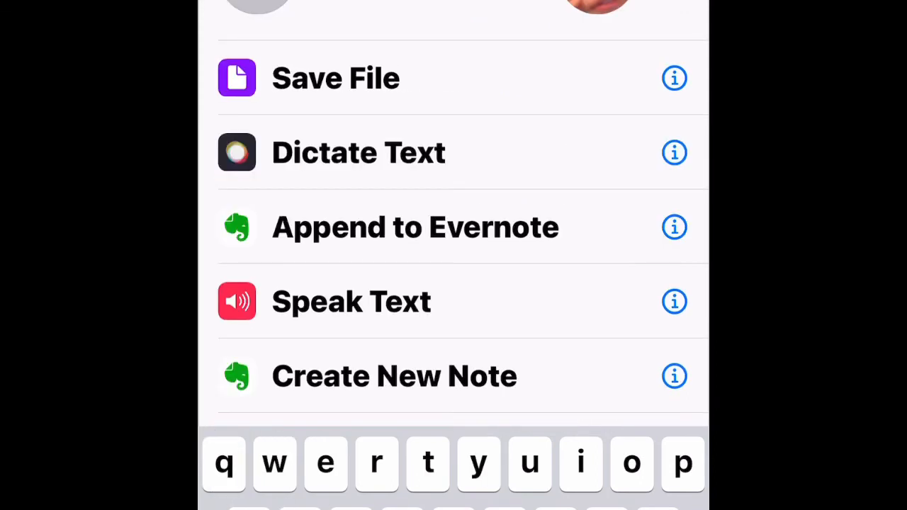
scroll(down, 3)
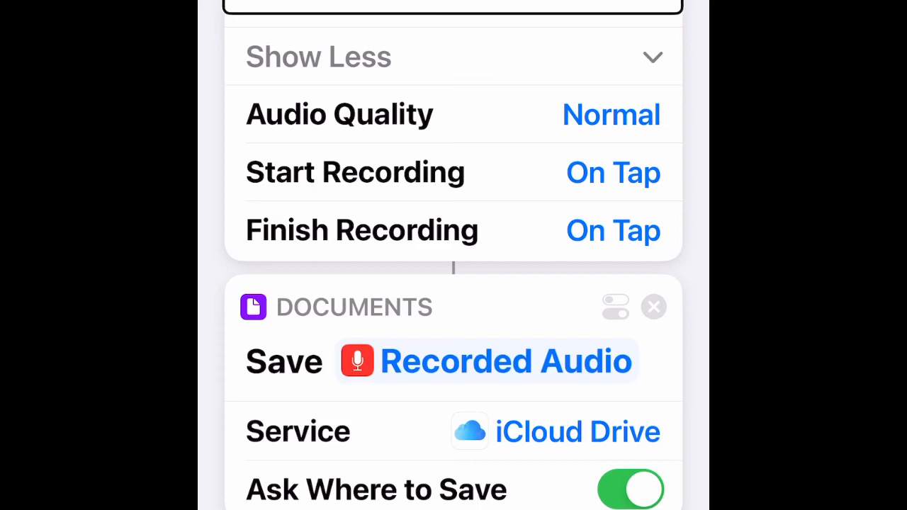
click(454, 361)
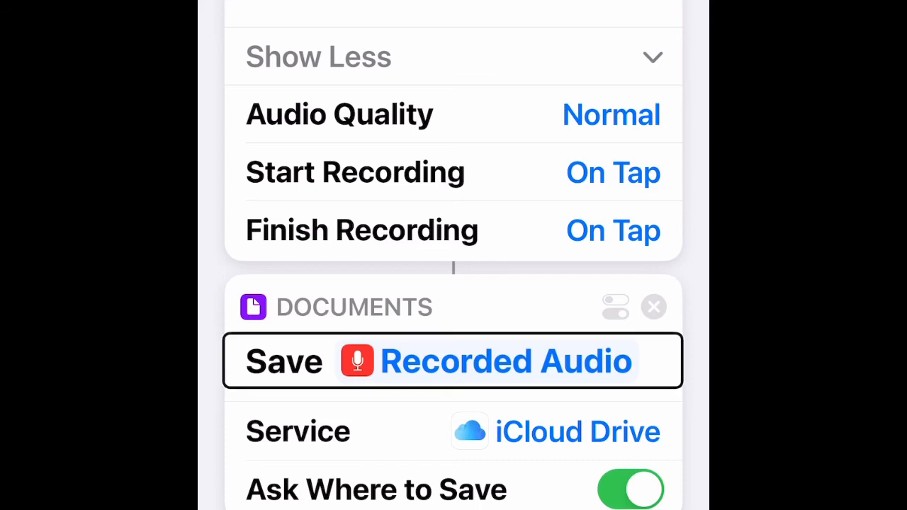
click(556, 431)
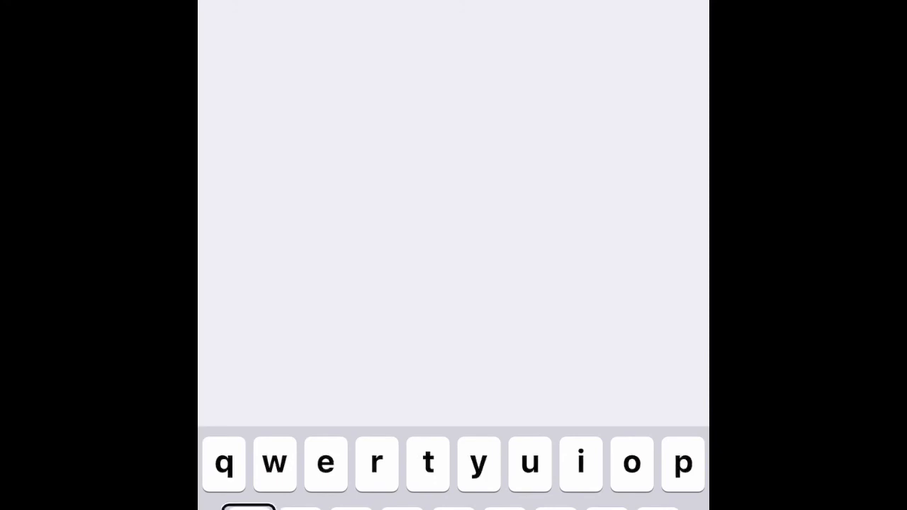
Step: Type the first letter of the shortcut's name on the keyboard
click(580, 464)
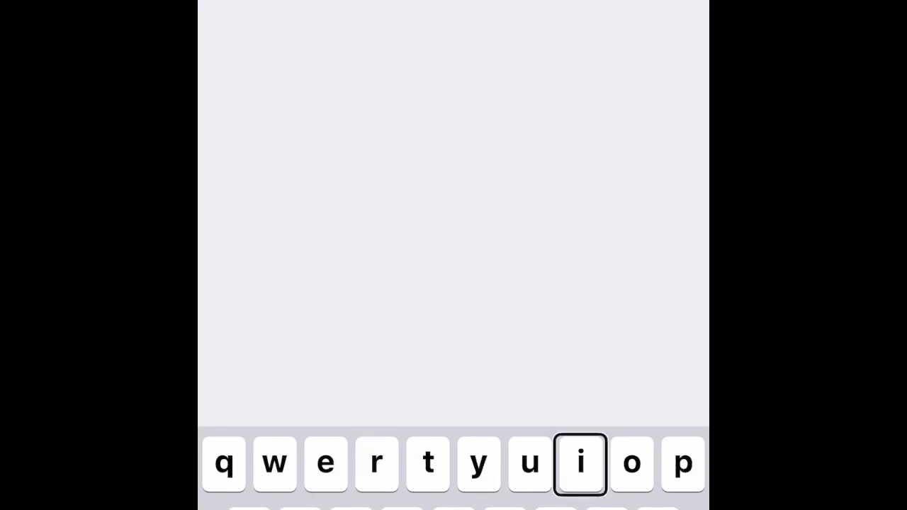